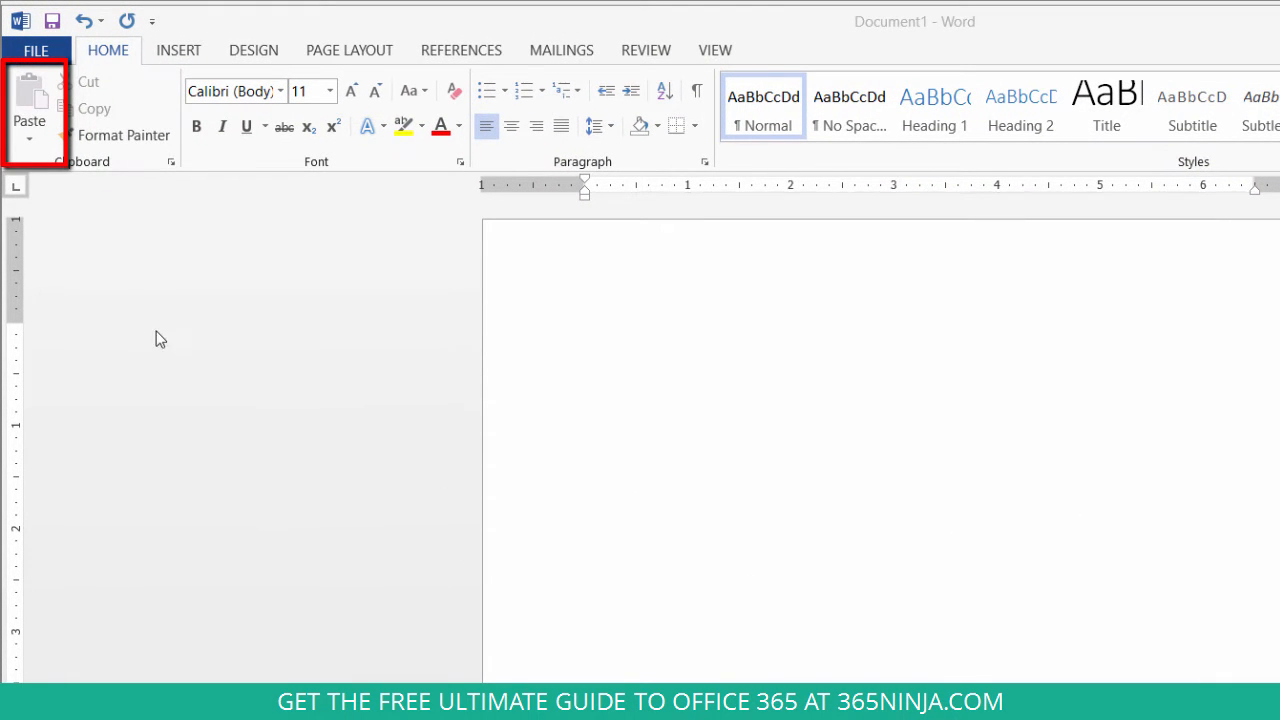
mouse_move(28, 120)
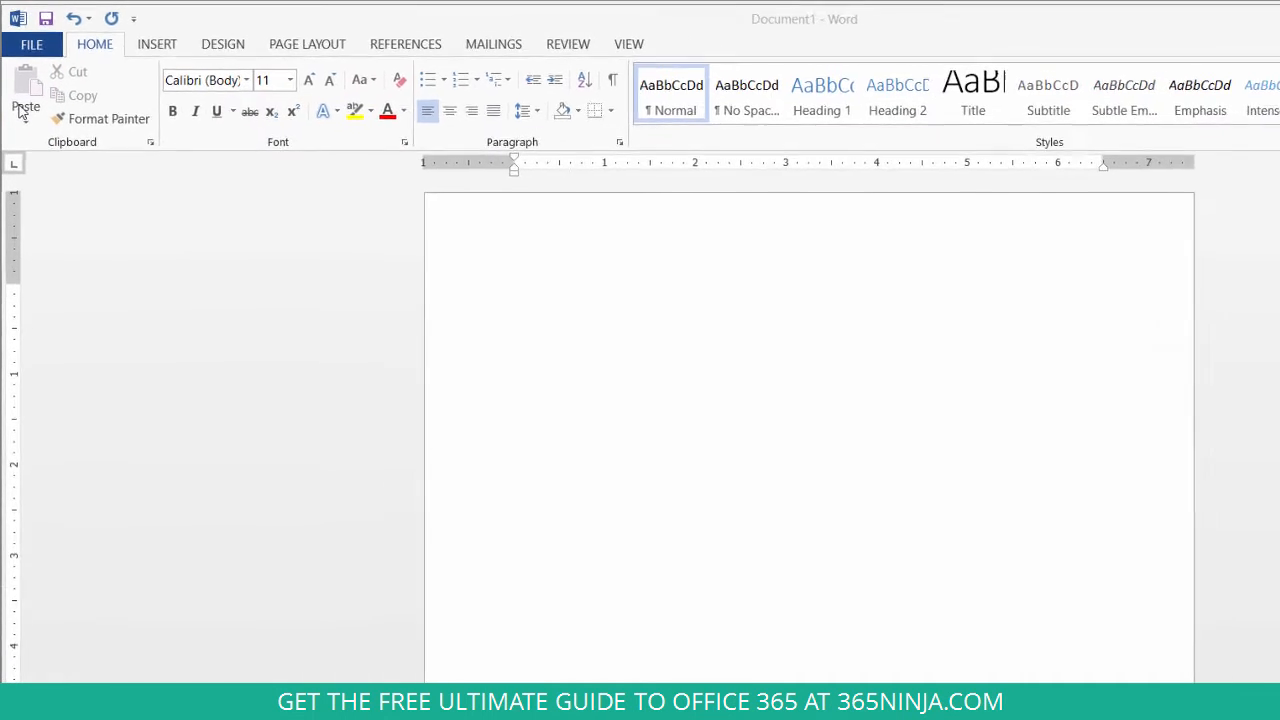
Select the inventory rows from the Item # header through the Where purchased column in Excel
left_click(1244, 20)
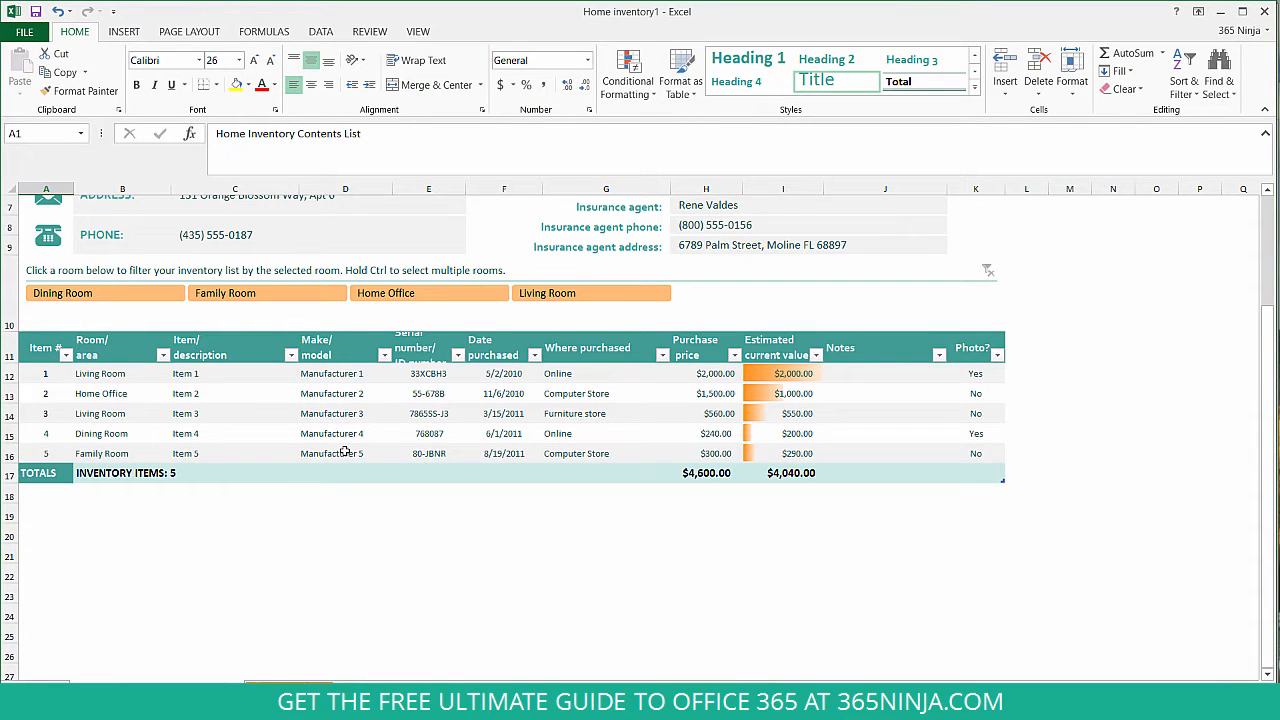
left_click(44, 348)
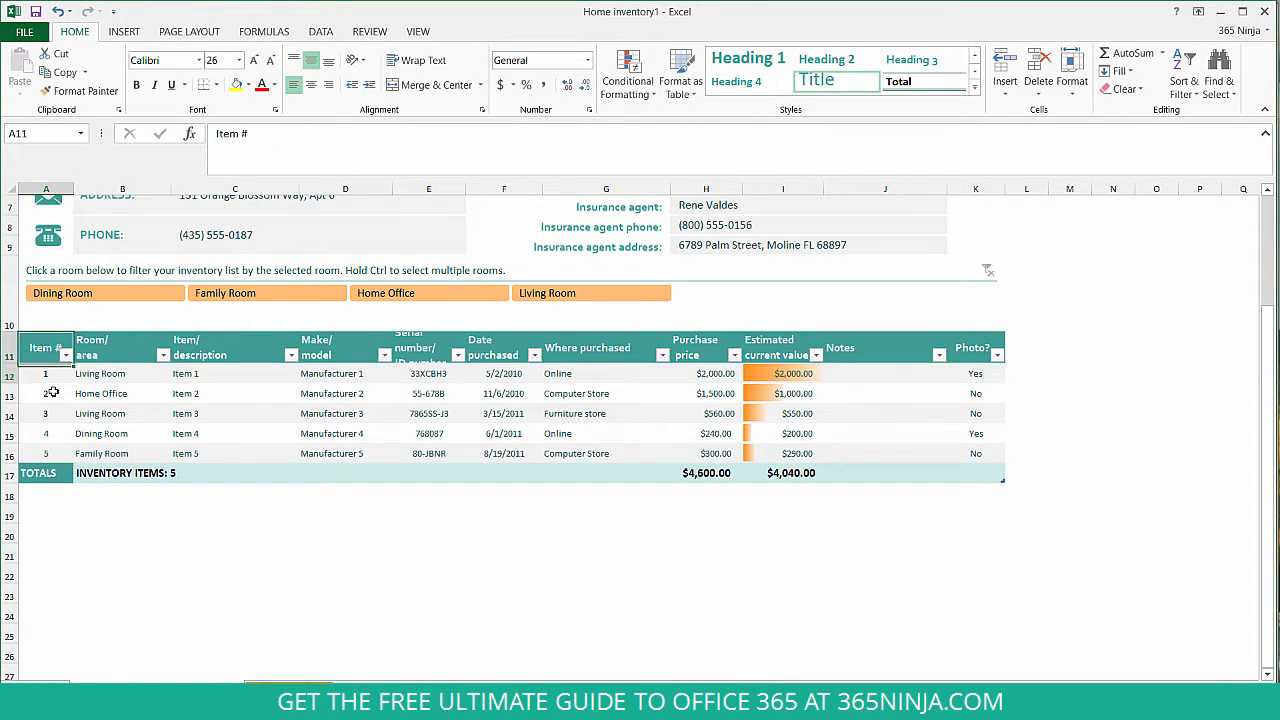
left_click_drag(46, 348, 234, 432)
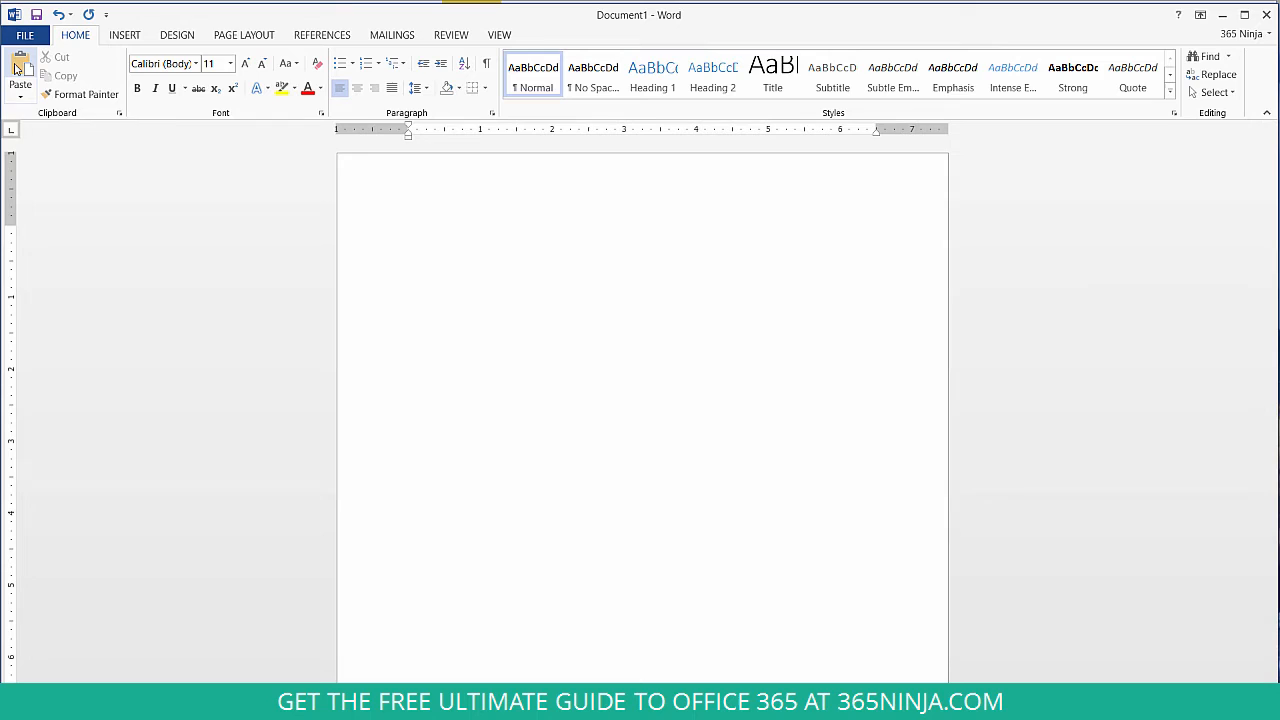
mouse_move(20, 80)
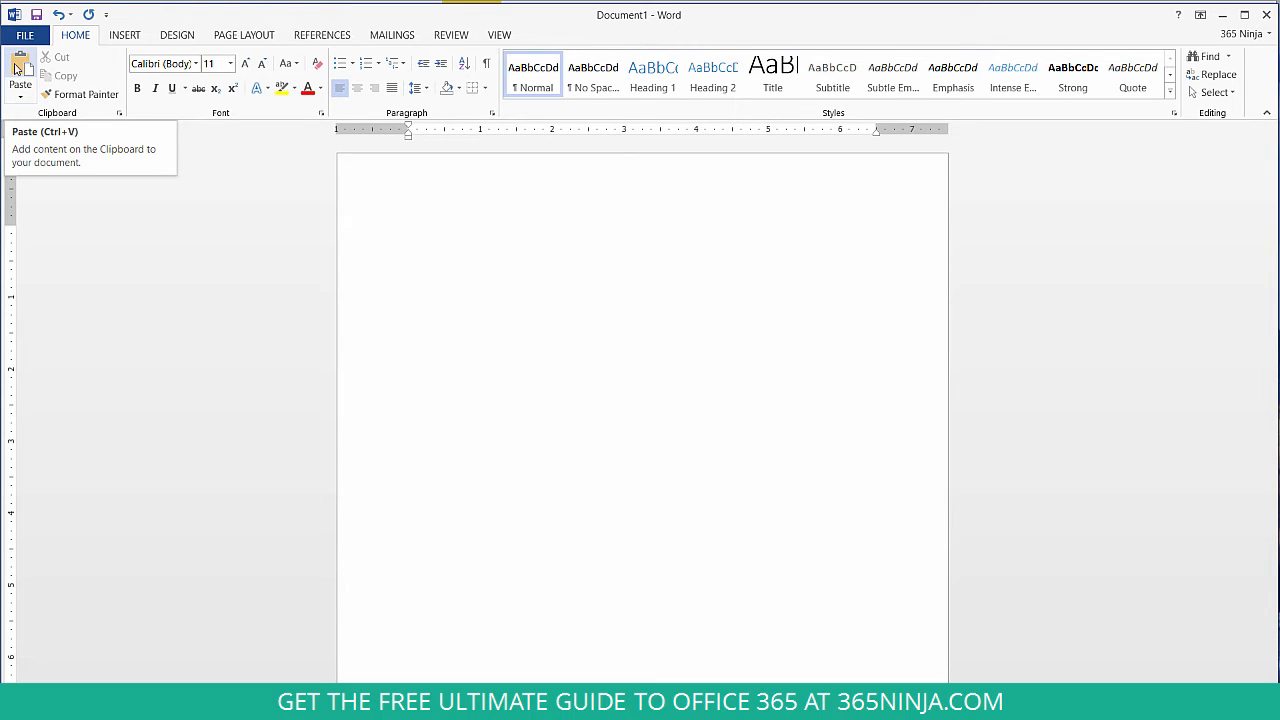
Place the cursor in the blank document and reveal the Paste Options gallery
left_click(408, 232)
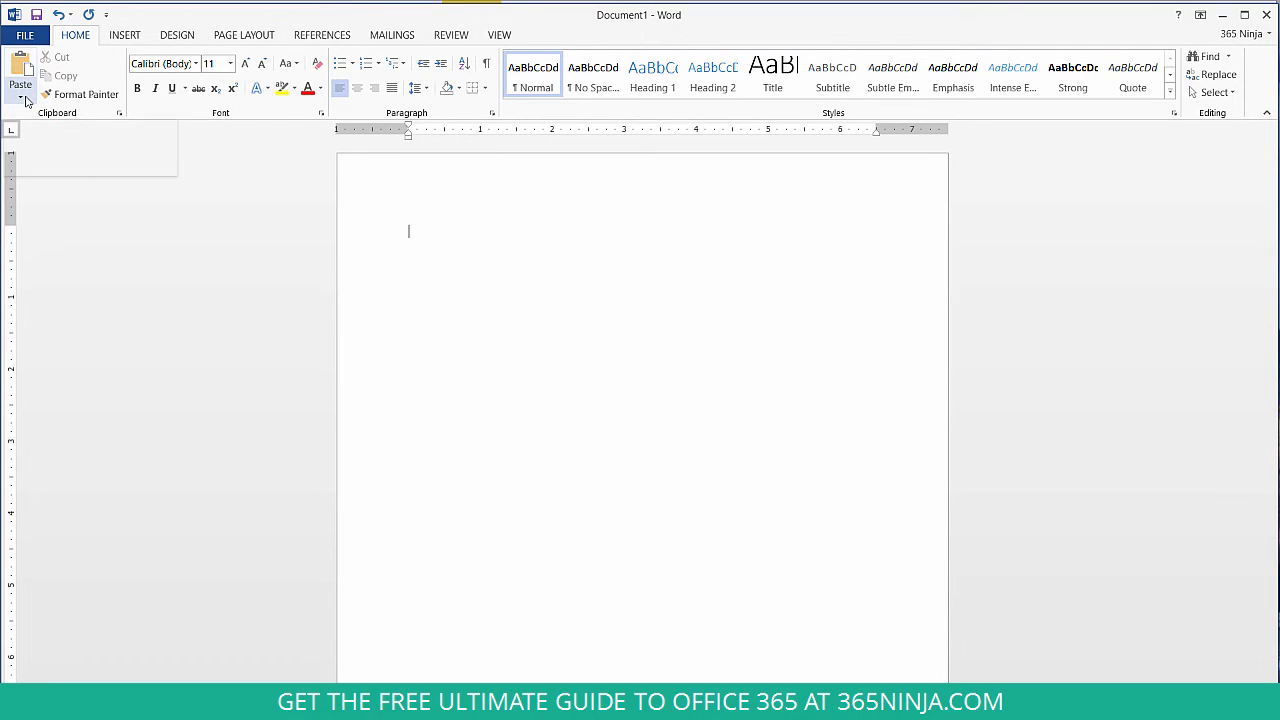
mouse_move(20, 84)
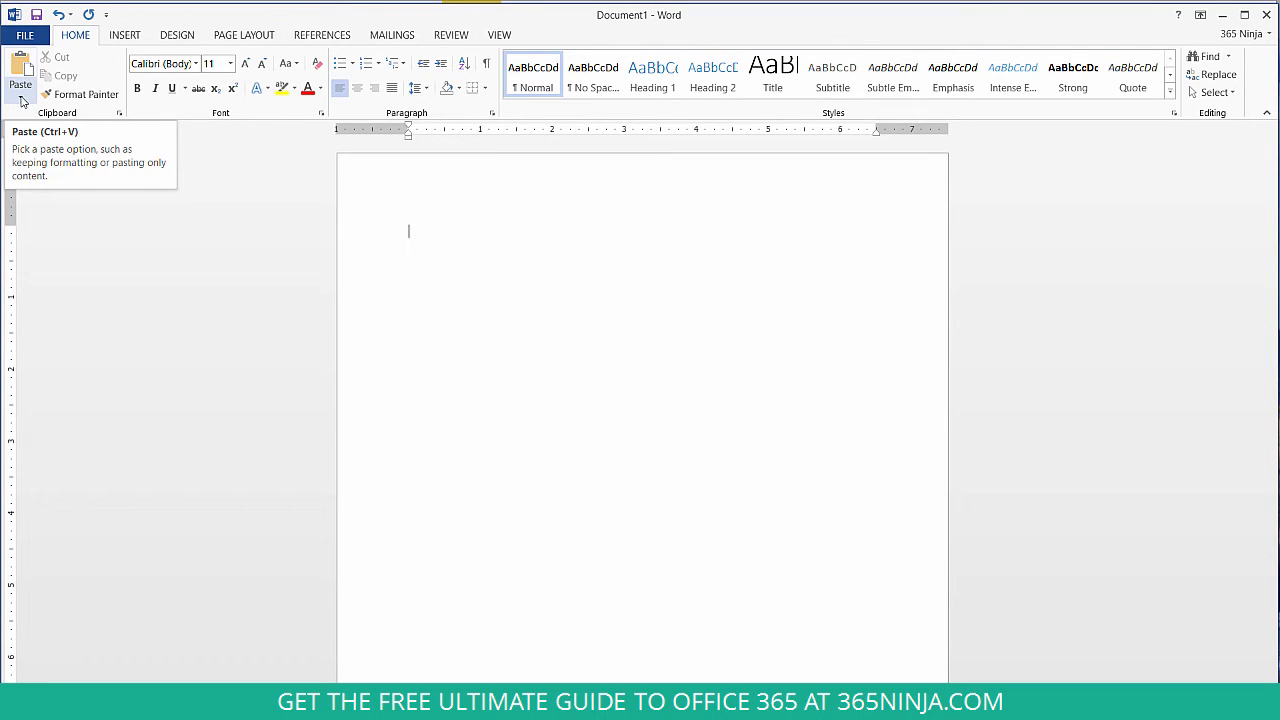
left_click(20, 90)
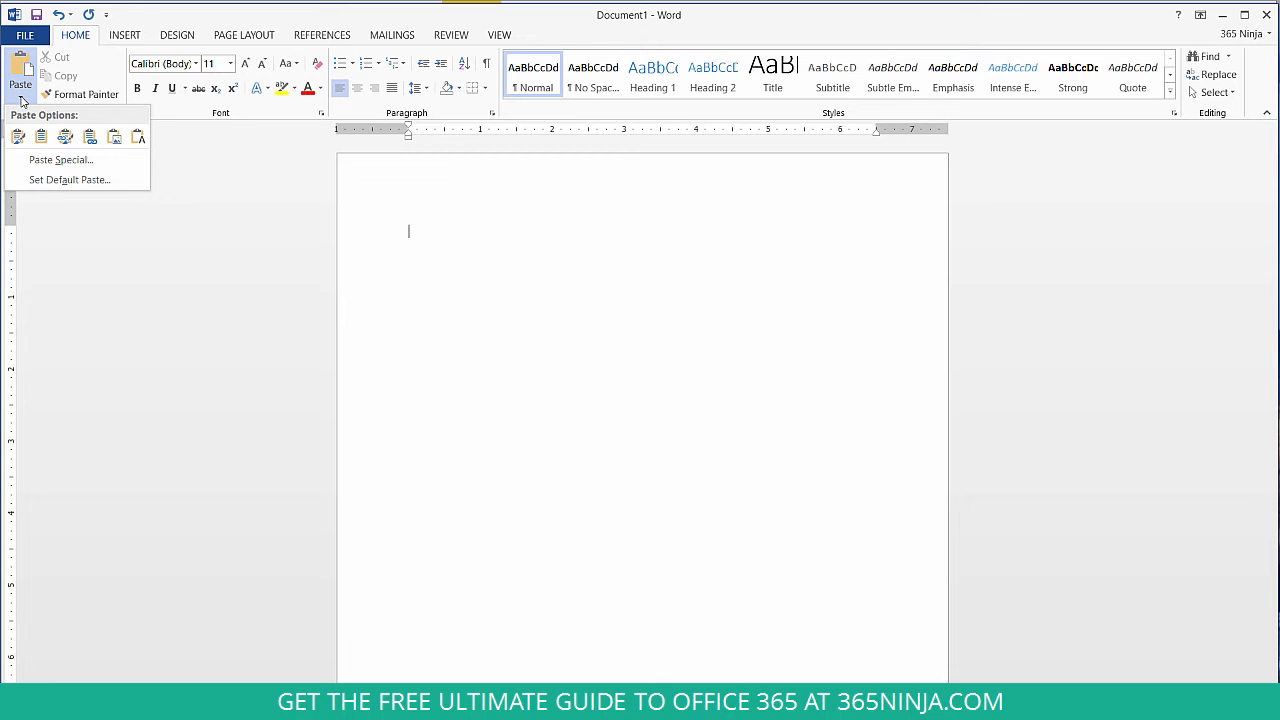
left_click(16, 136)
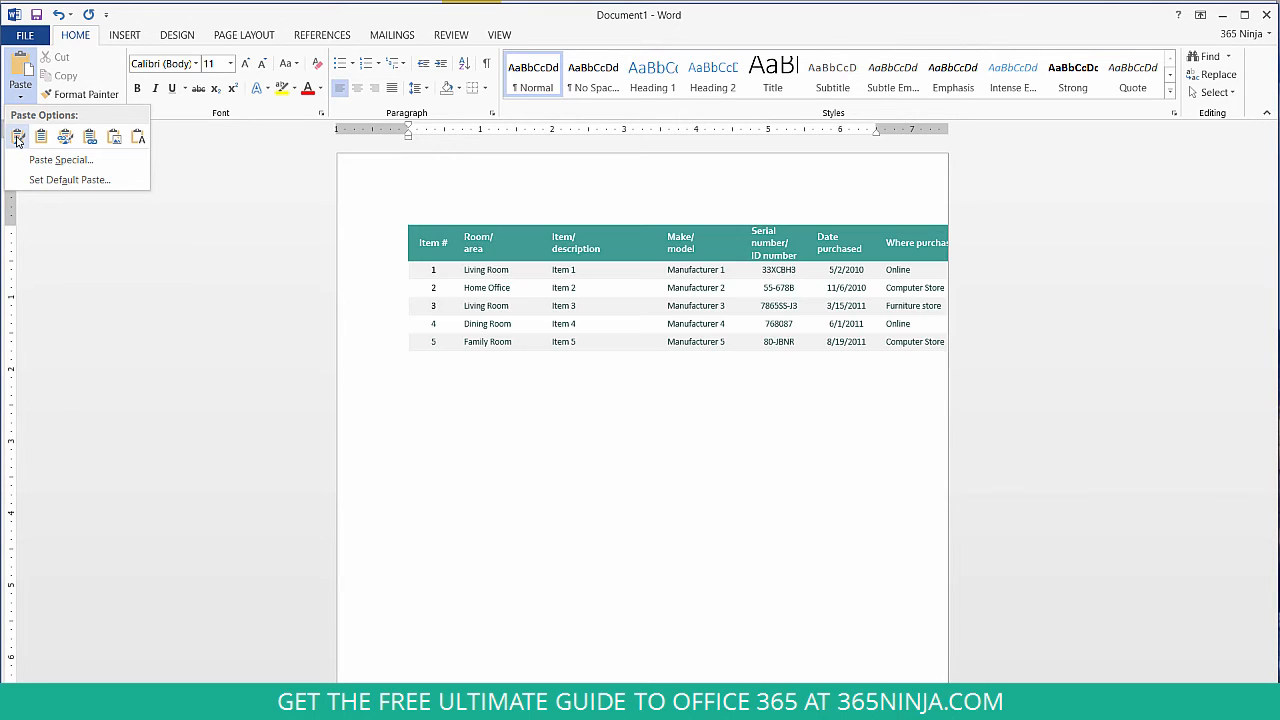
mouse_move(16, 136)
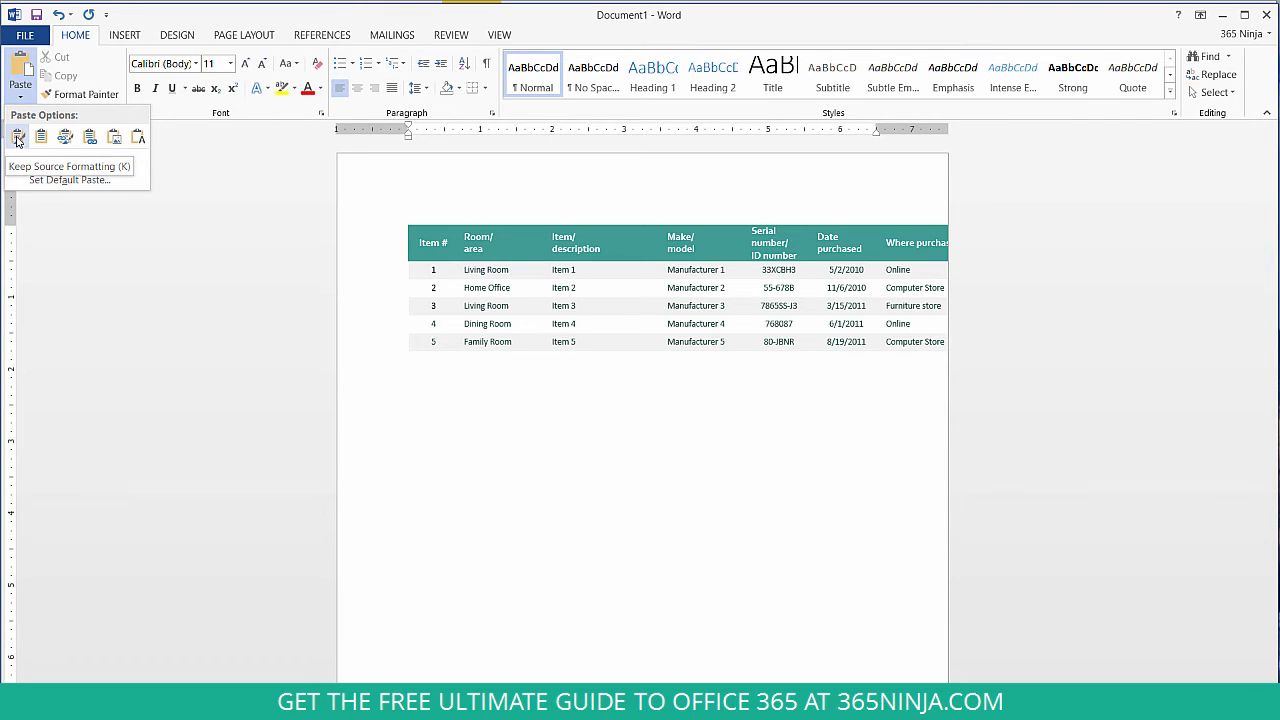
left_click(40, 136)
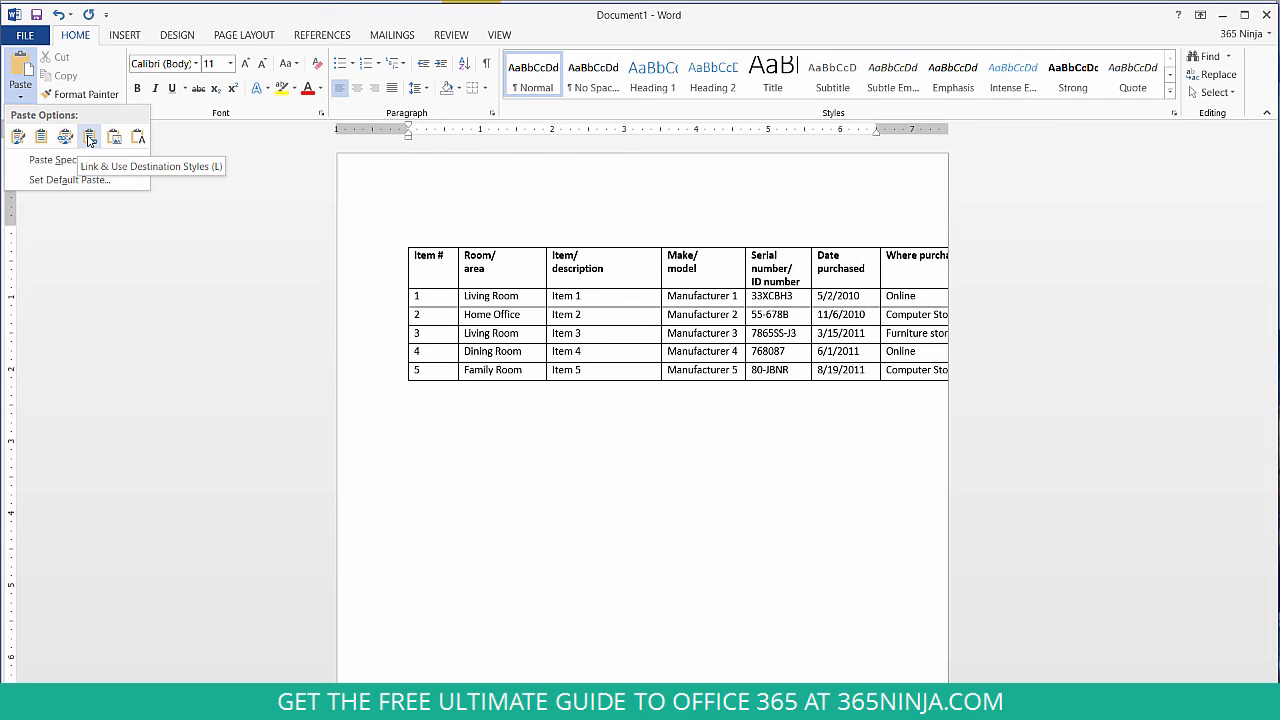
mouse_move(114, 136)
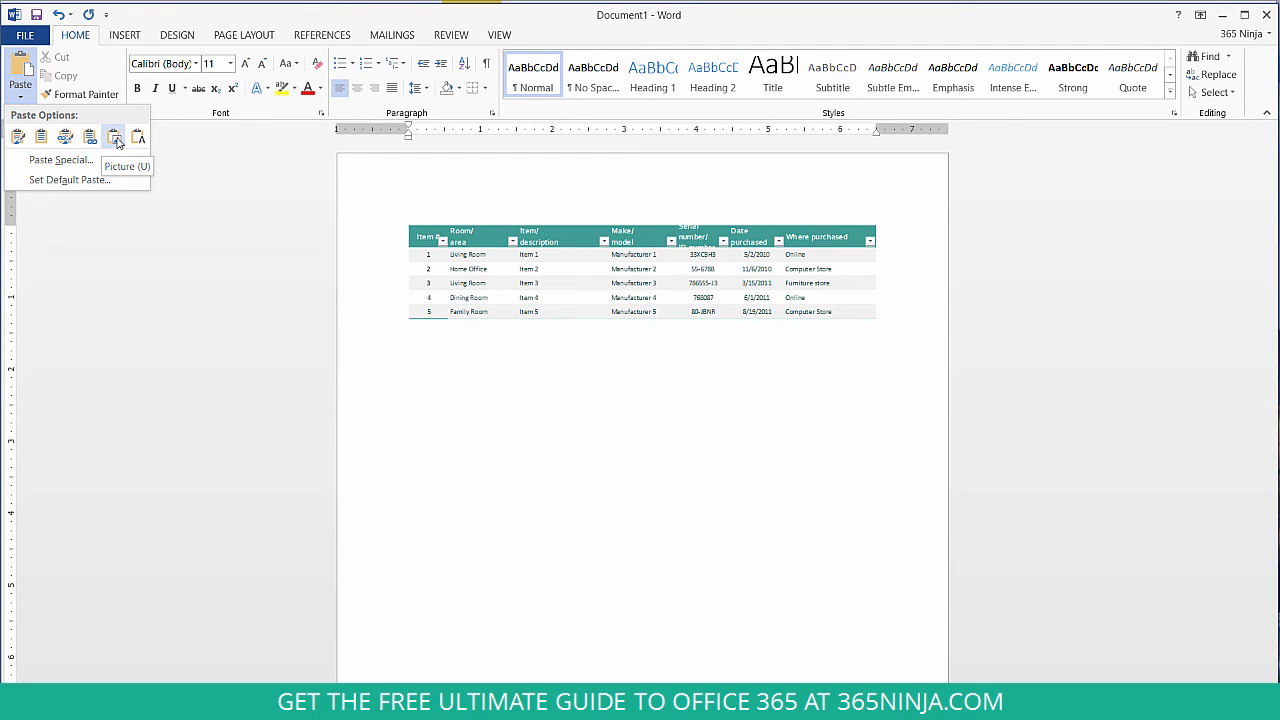
Preview the Picture and Use Destination Styles options, then paste with Use Destination Styles
left_click(138, 136)
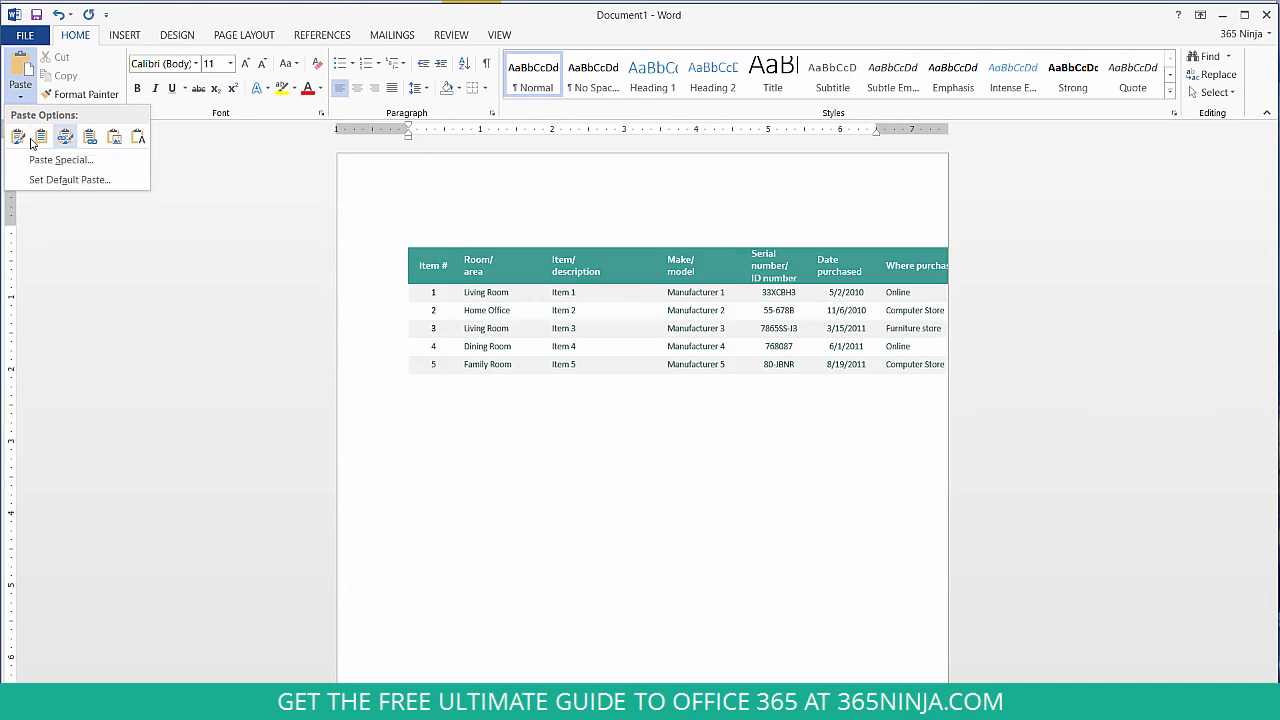
left_click(40, 136)
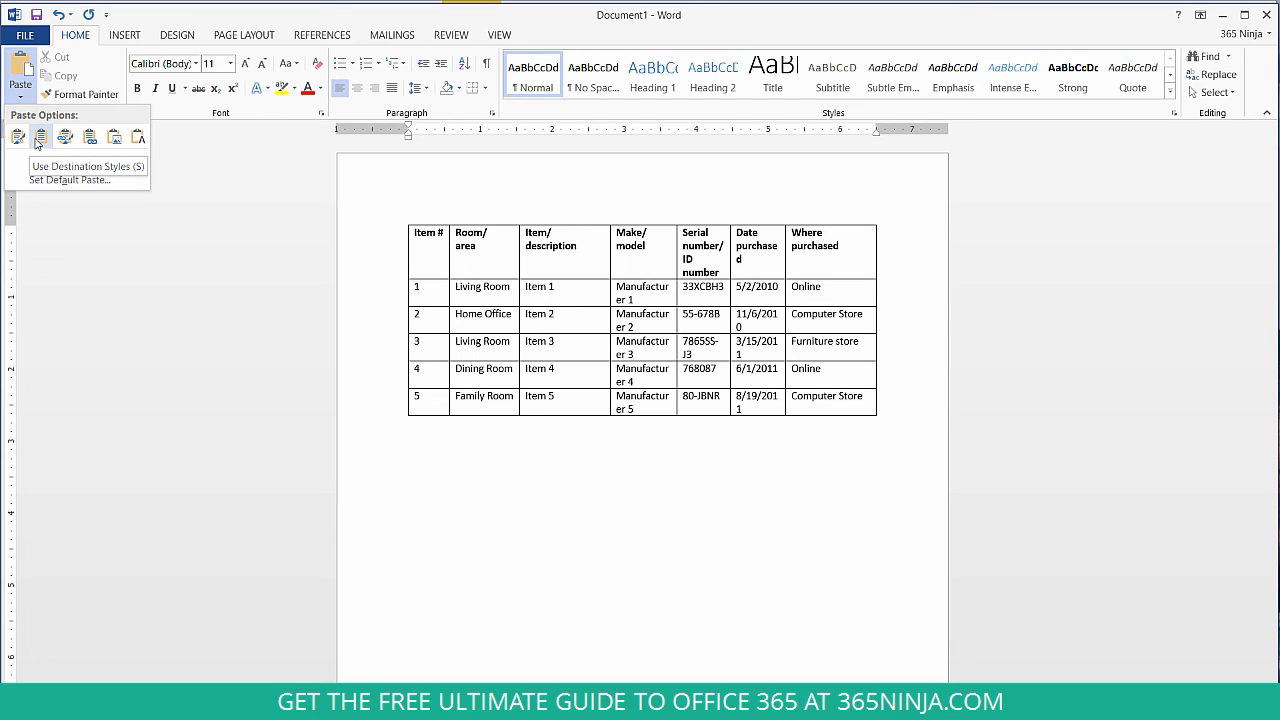
left_click(40, 136)
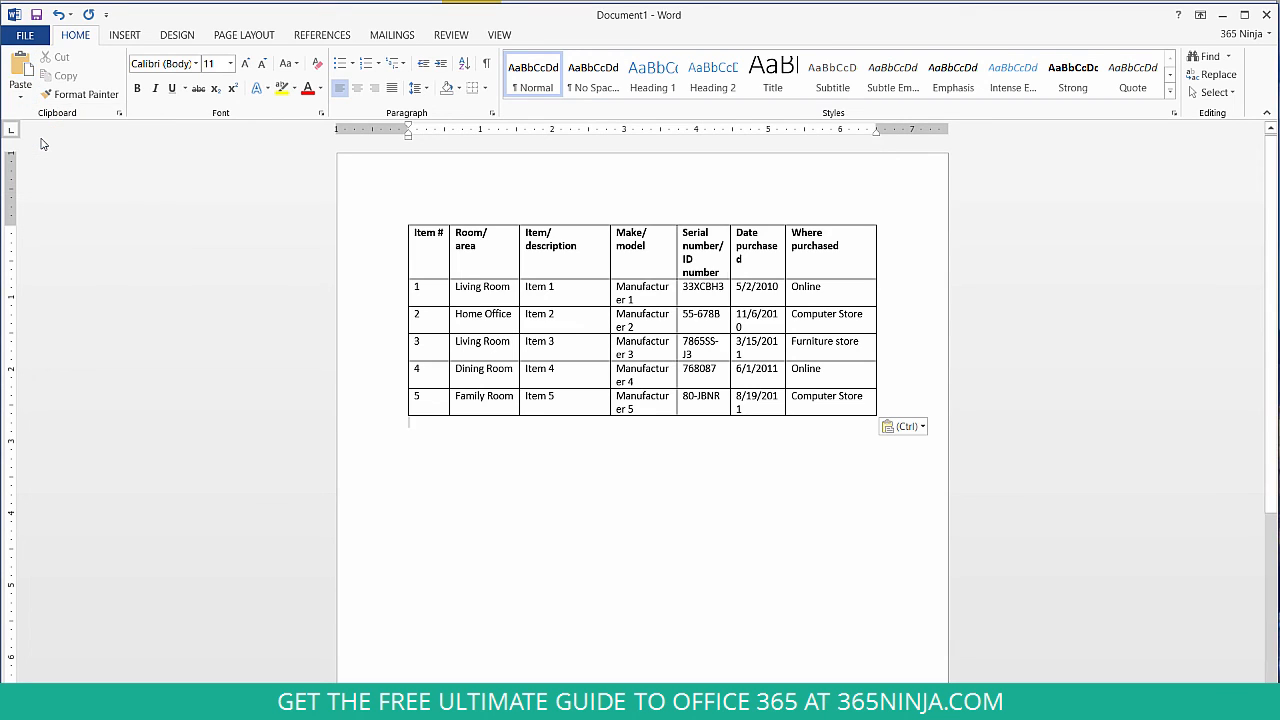